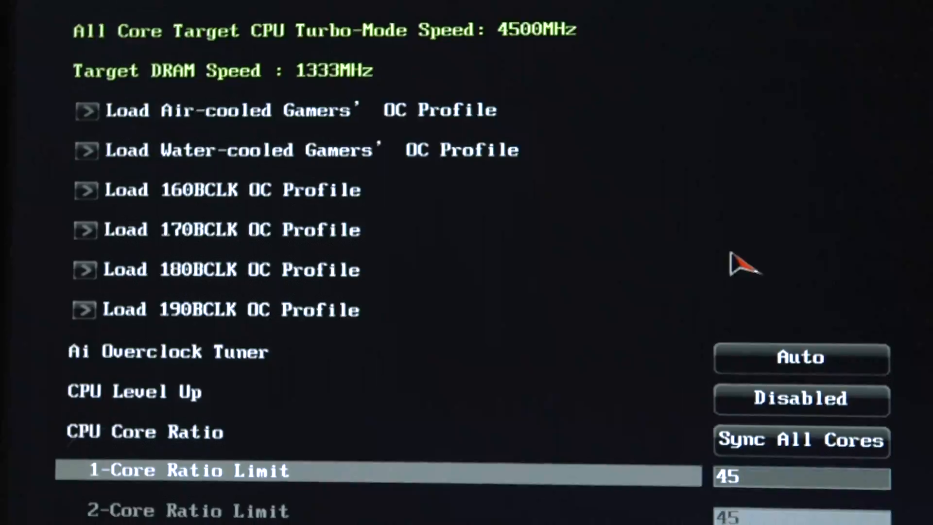
Step: Start the Fire Strike benchmark from 3DMark's test list
scroll("down", 3)
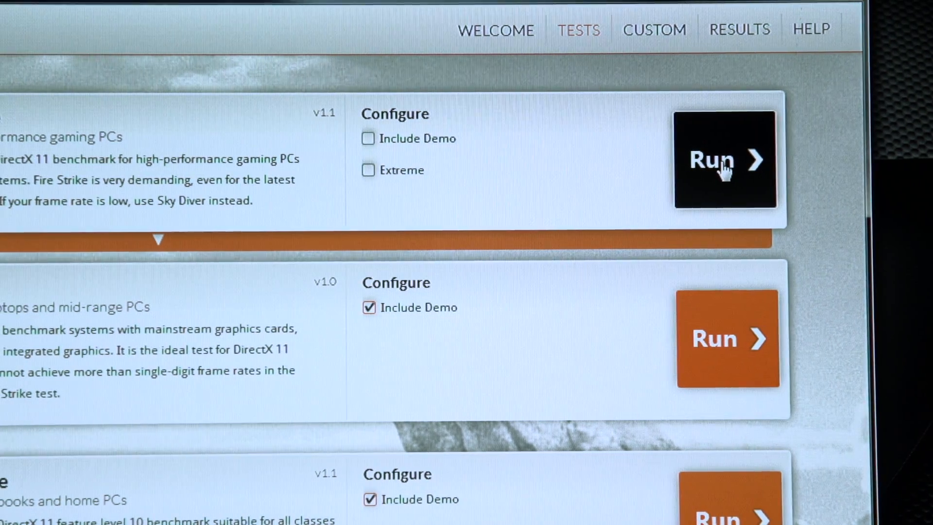
left_click(724, 159)
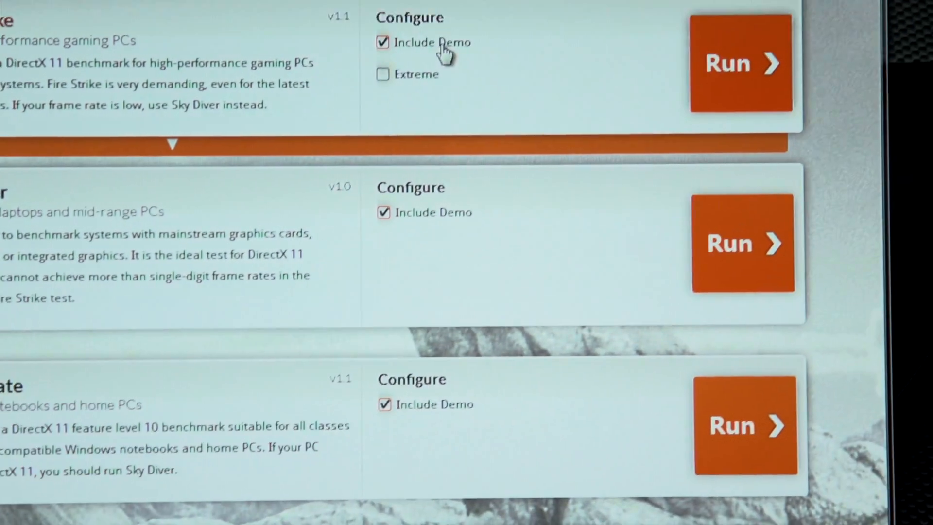
Step: Run Fire Strike with its Include Demo option unchecked
left_click(741, 63)
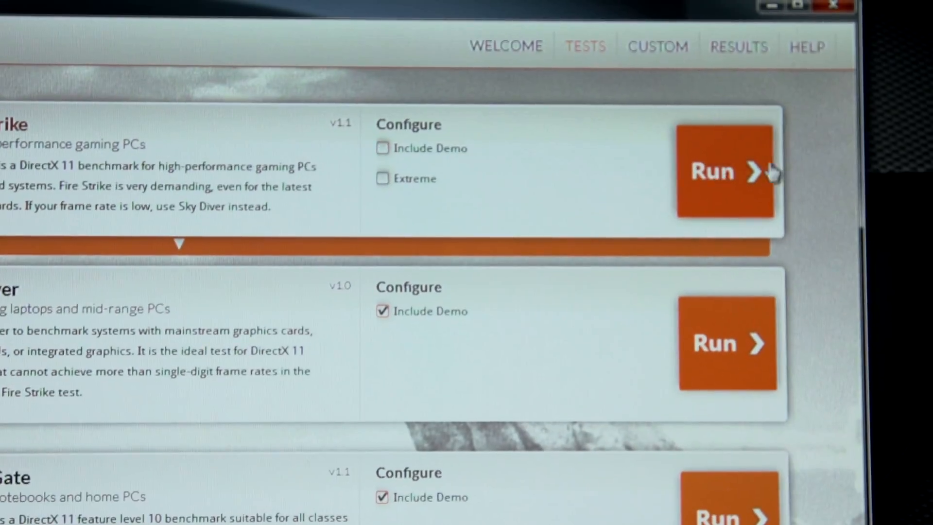
left_click(723, 171)
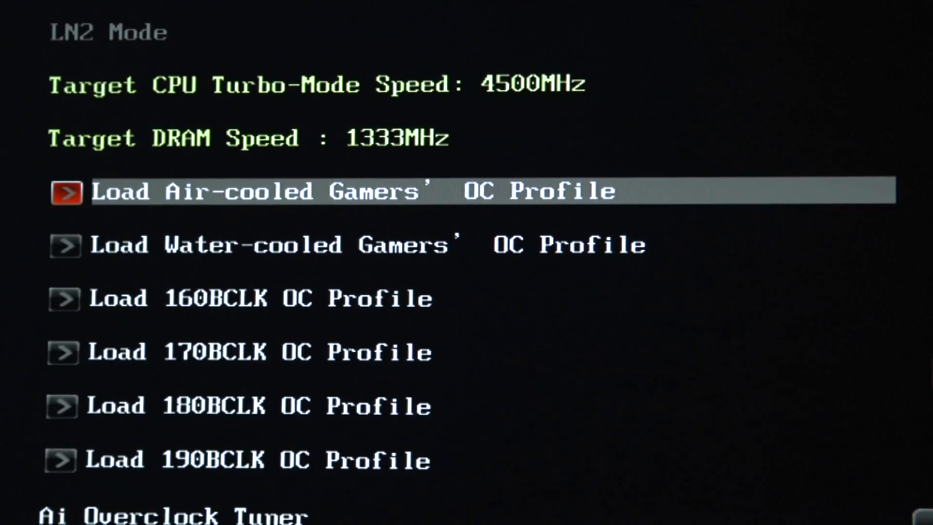
Step: Set CPU Core Ratio to Sync All Cores and edit the 1-Core Ratio Limit
scroll("down", 3)
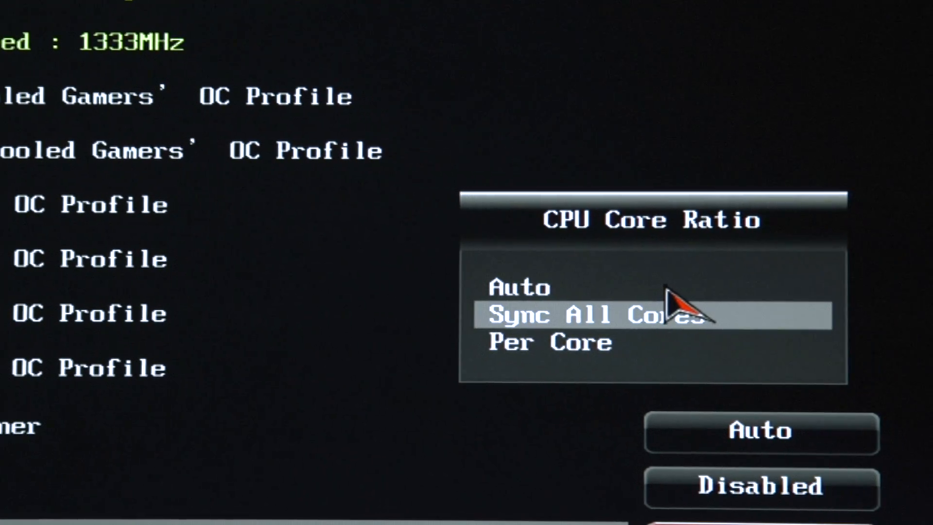
left_click(607, 314)
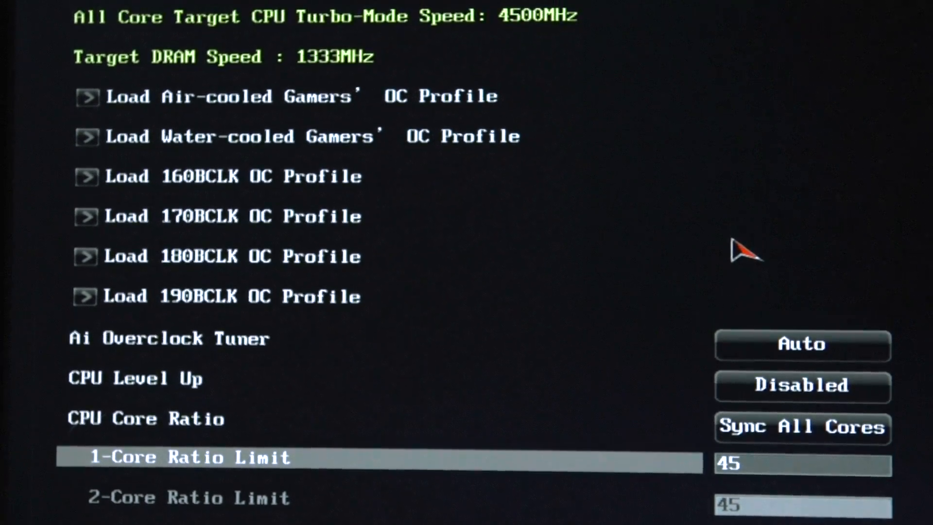
type("3")
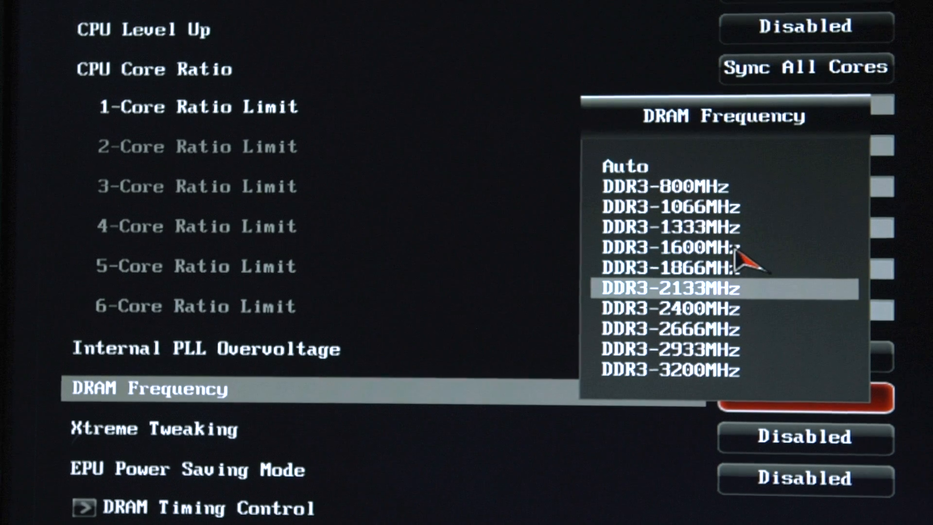
Step: Choose DDR3-2133MHz DRAM Frequency and enter 1.200 as CPU VCORE Manual Voltage
left_click(671, 288)
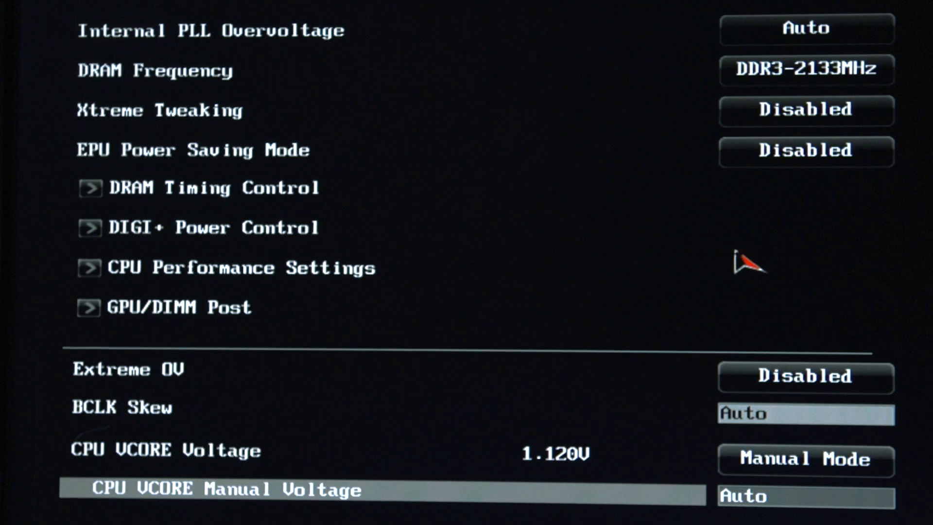
type("1.200")
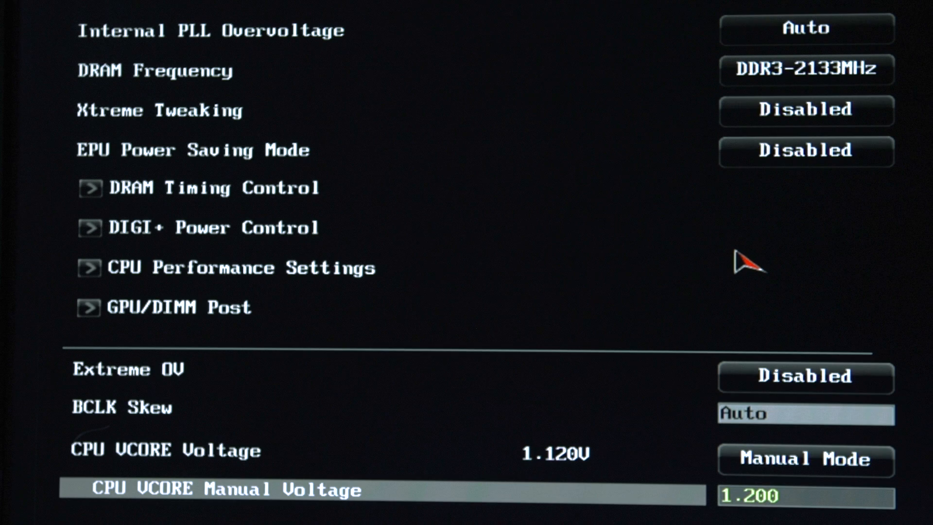
scroll("down", 3)
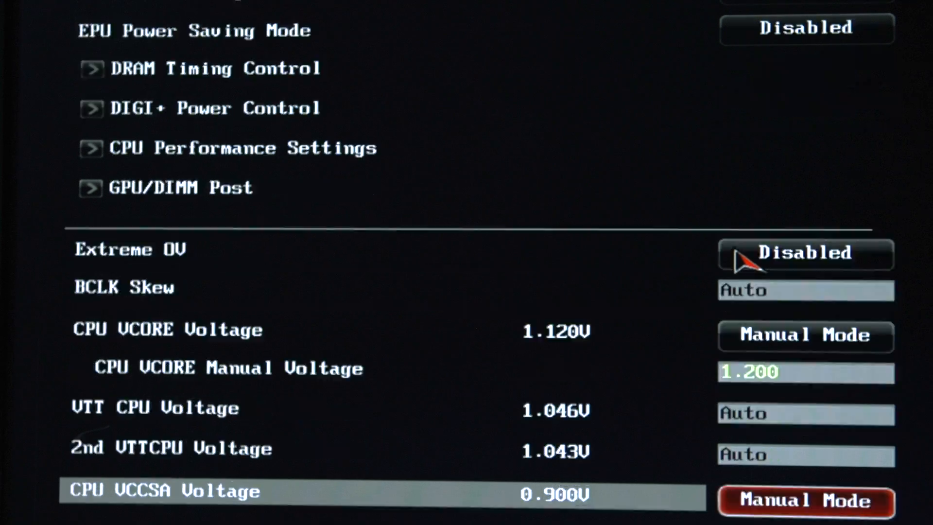
scroll("down", 3)
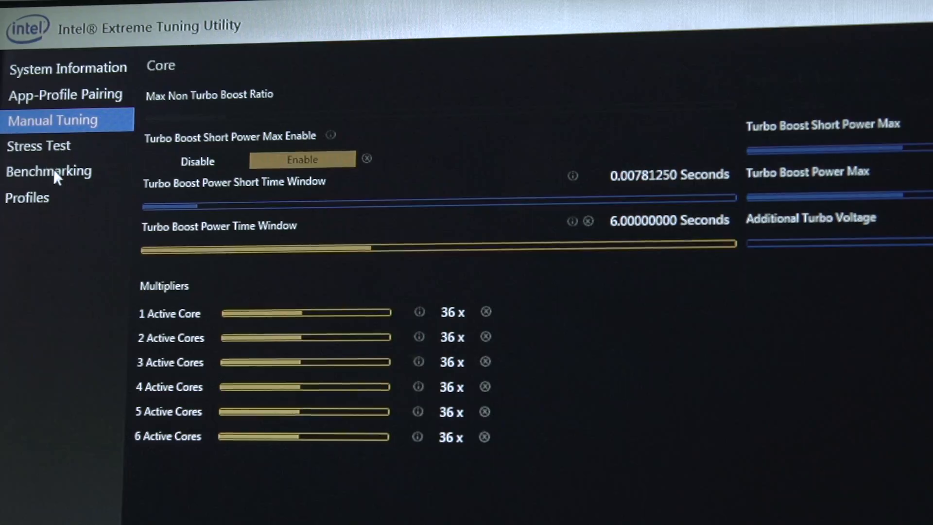
Step: Run the XTU benchmark from the Benchmarking page on current settings
left_click(49, 170)
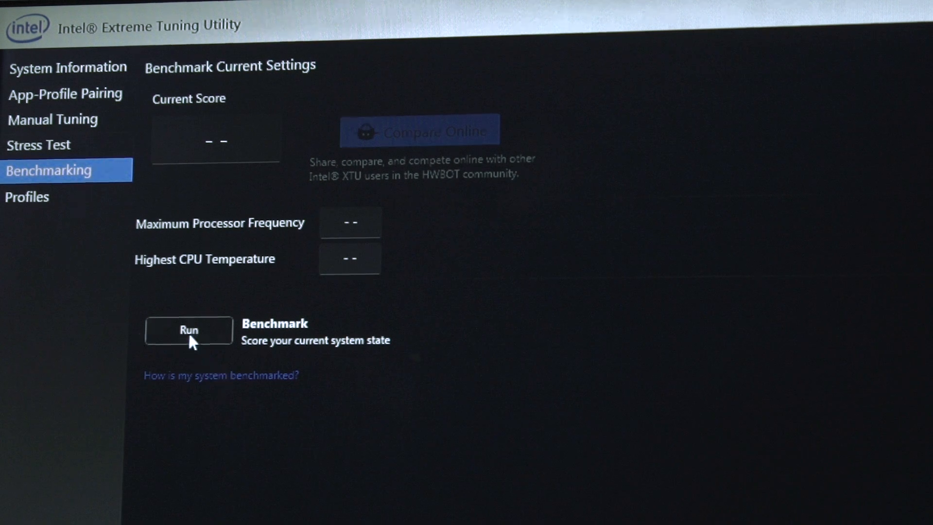
left_click(188, 331)
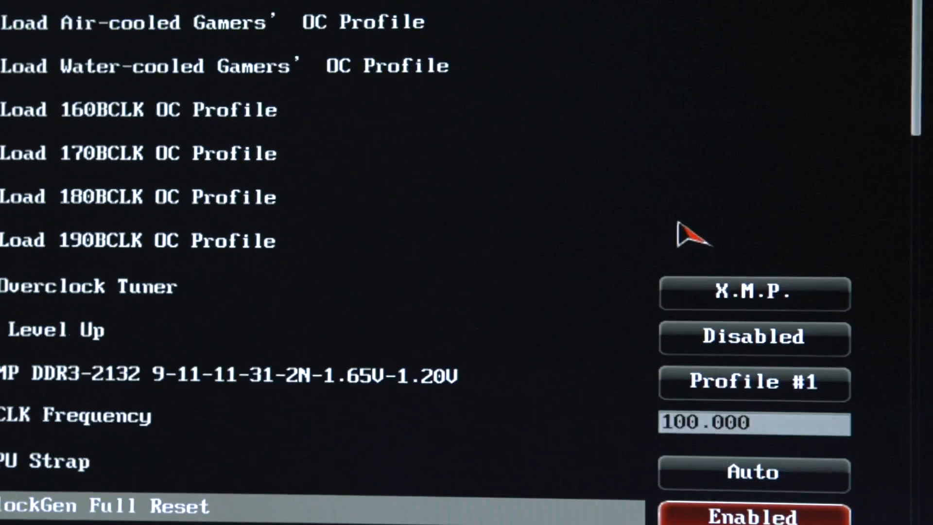
Step: Scroll Extreme Tweaker down to the CPU Core Ratio limit fields
scroll("down", 3)
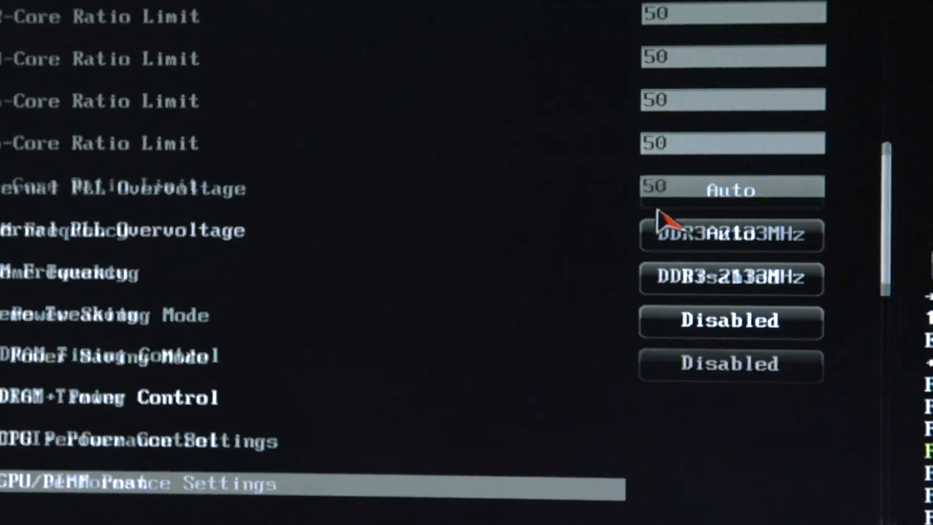
Step: Select CPU VCORE Manual Voltage and start entering 1.600
scroll("down", 3)
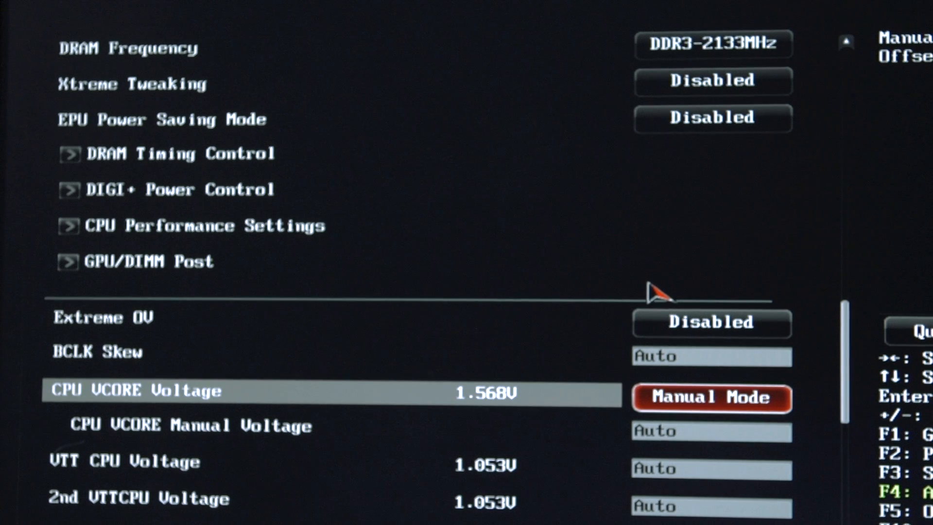
key("Down")
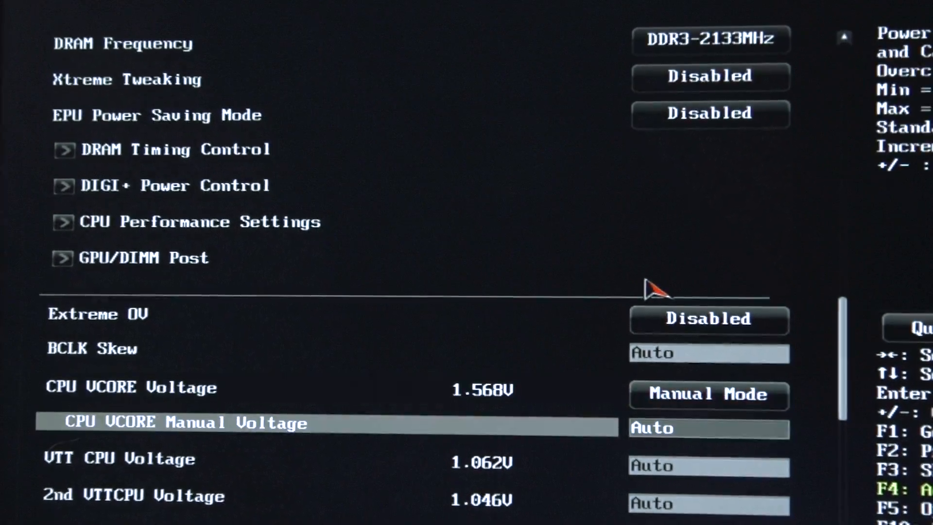
type("1.600")
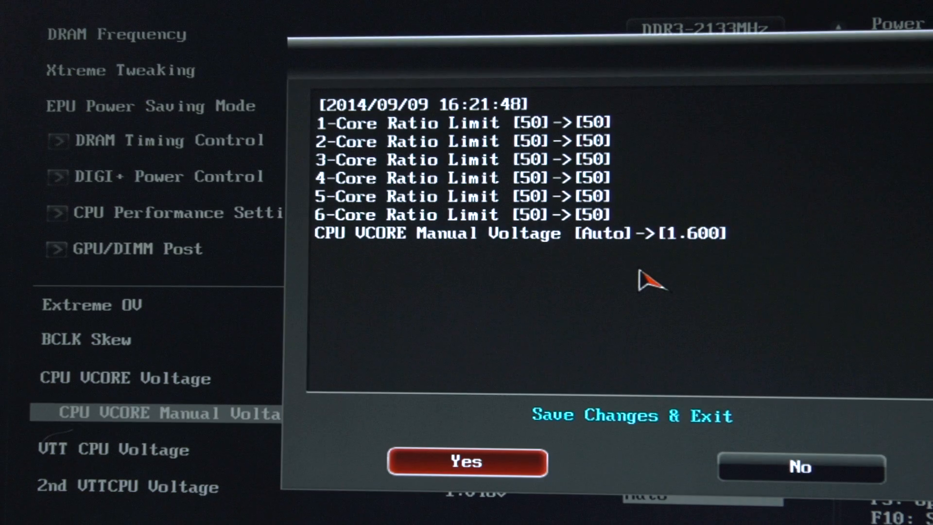
Step: Confirm saving the ratio and voltage changes and exit the BIOS
left_click(467, 462)
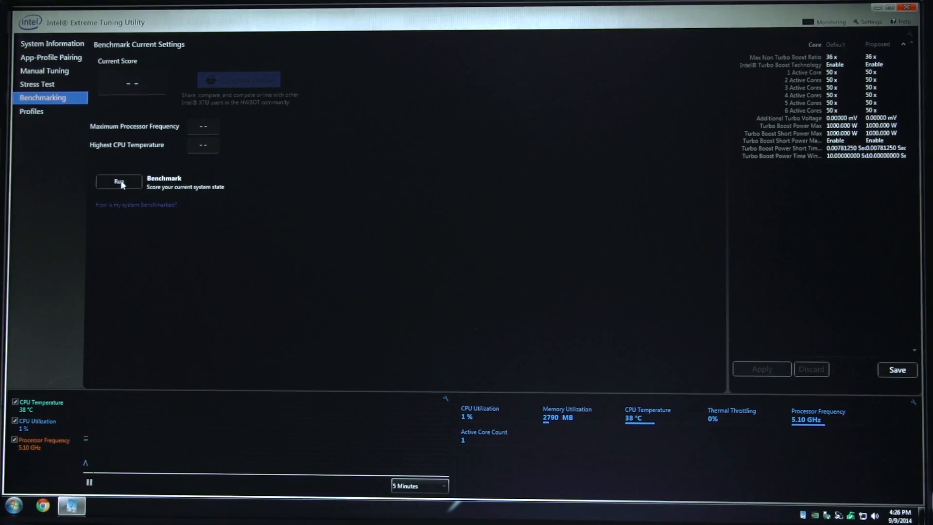
Step: Run the XTU benchmark on the new overclock settings
left_click(119, 181)
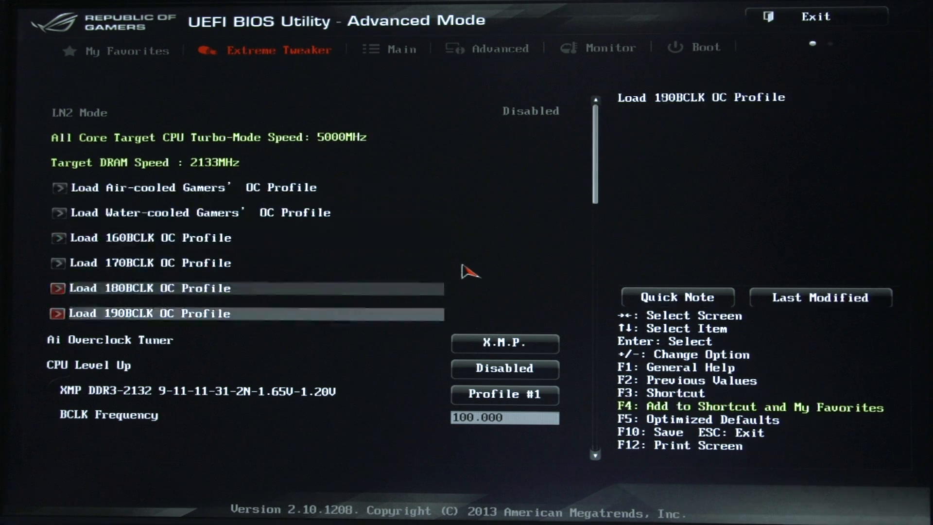
scroll("down", 3)
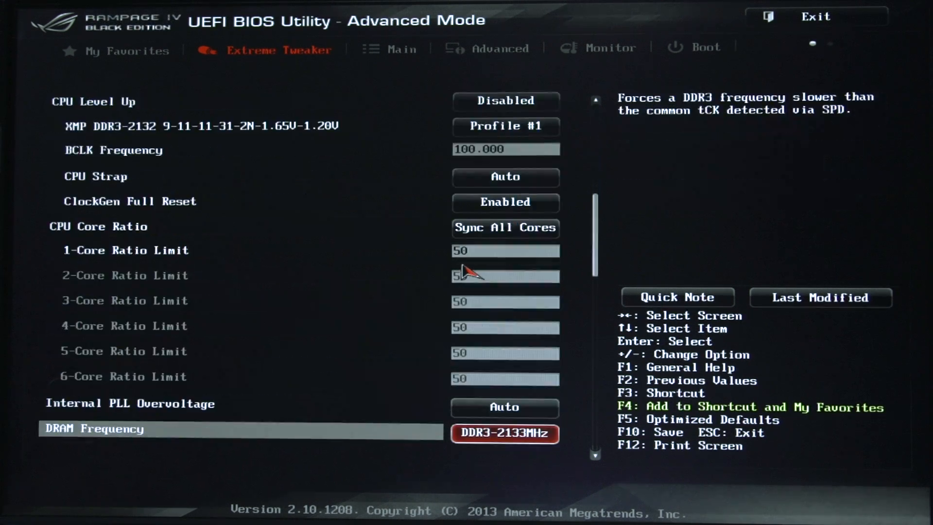
scroll("down", 3)
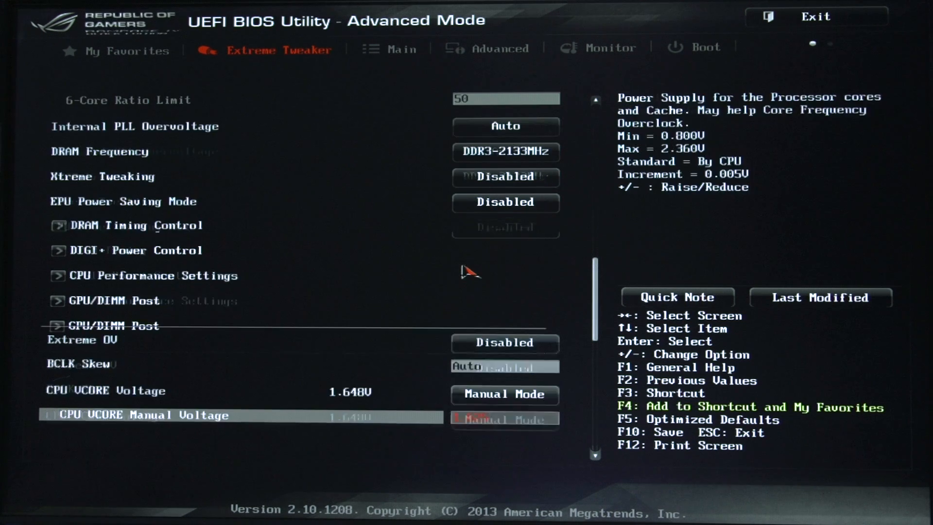
scroll("down", 3)
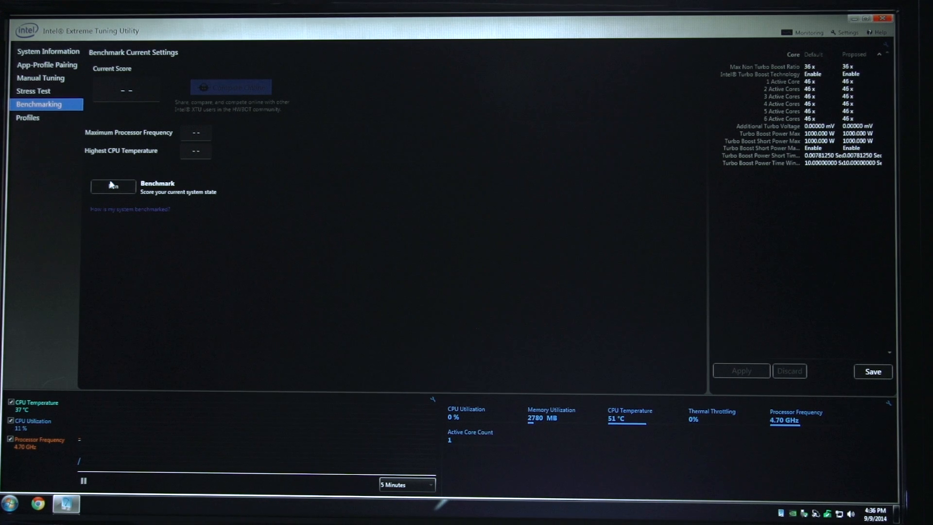
Step: Run the XTU benchmark on the 4.70 GHz CPU settings
left_click(113, 186)
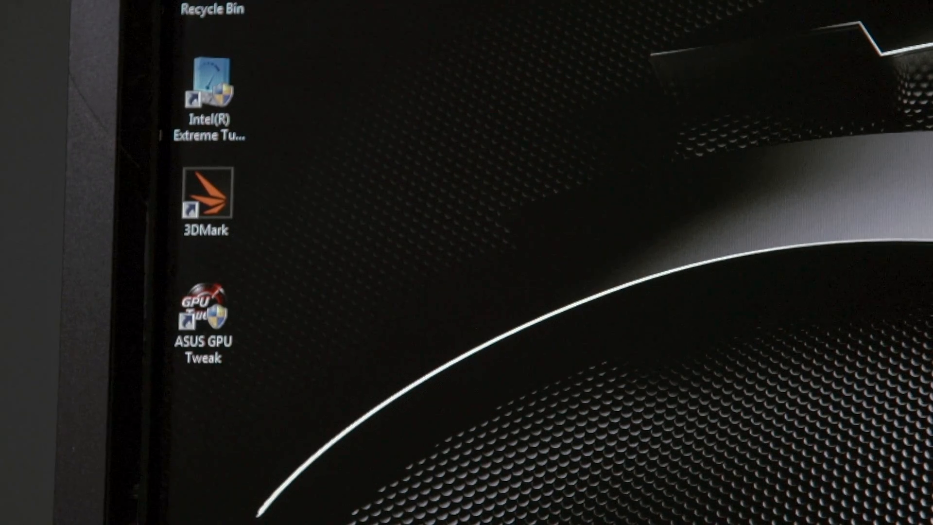
Step: Launch ASUS GPU Tweak from its desktop shortcut
double_click(203, 305)
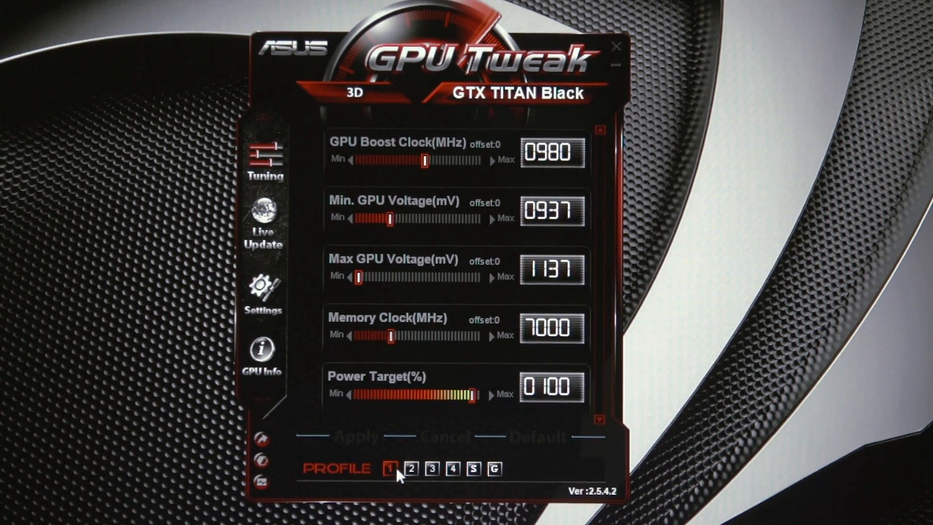